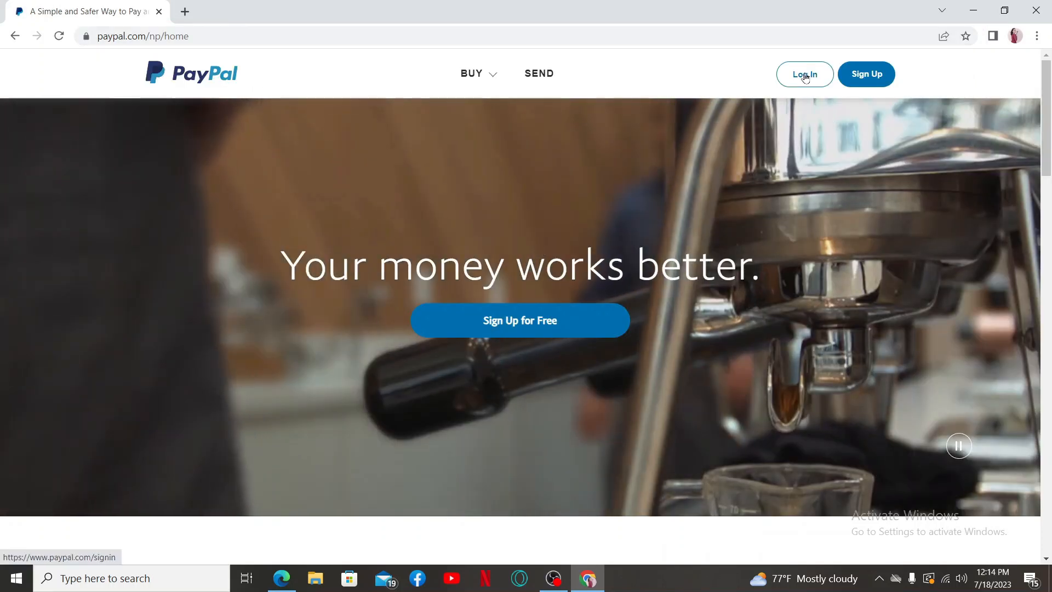
- Go to the PayPal account sign-in page from the home page's Log In button
{"action": "left_click", "coordinate": [805, 74]}
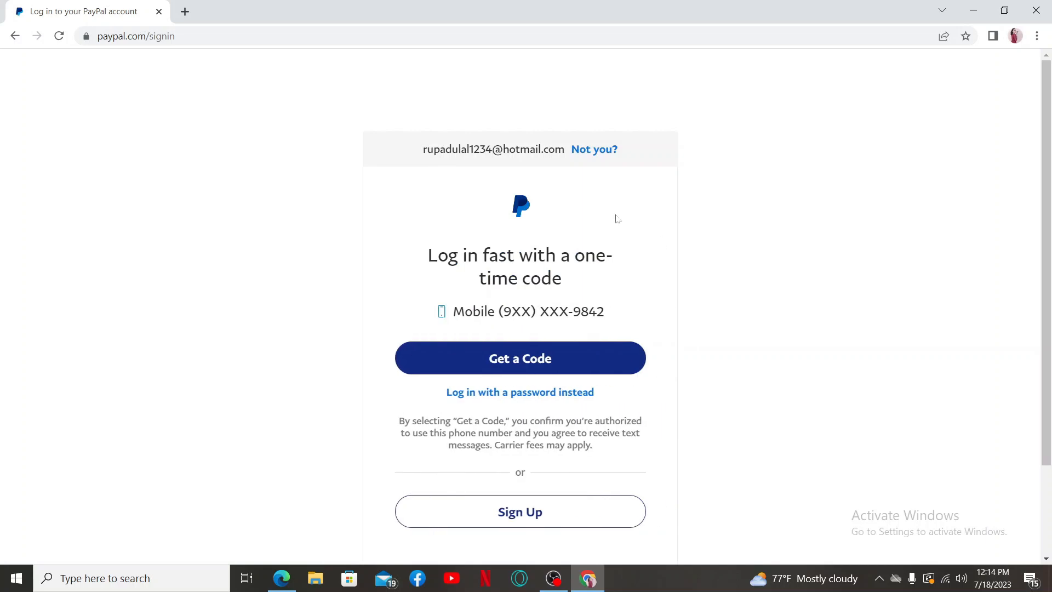
{"action": "mouse_move", "coordinate": [710, 333]}
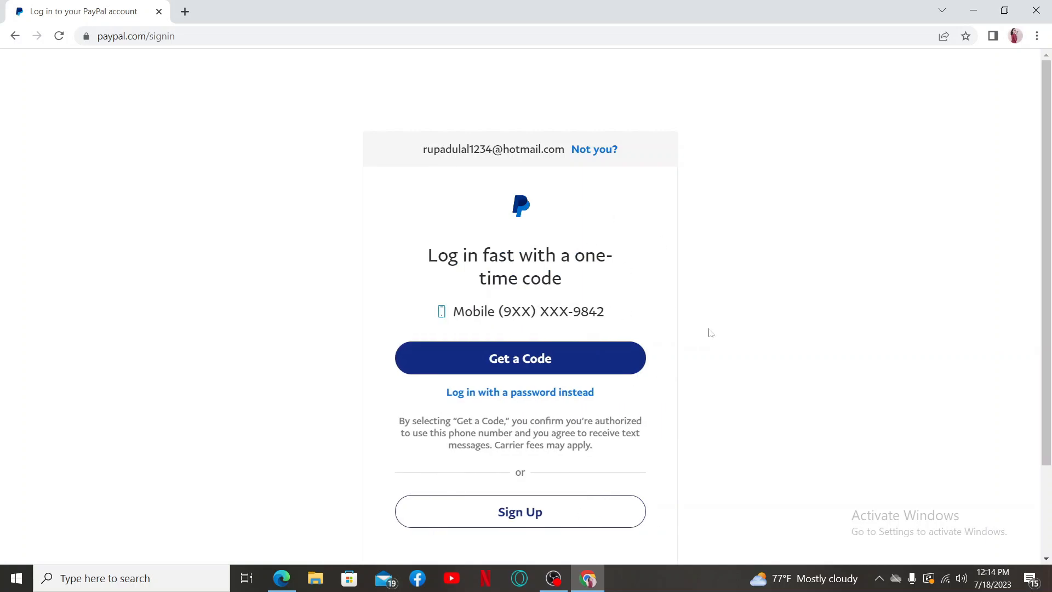
- Choose password login instead of a one-time code on the sign-in page
{"action": "left_click", "coordinate": [519, 391]}
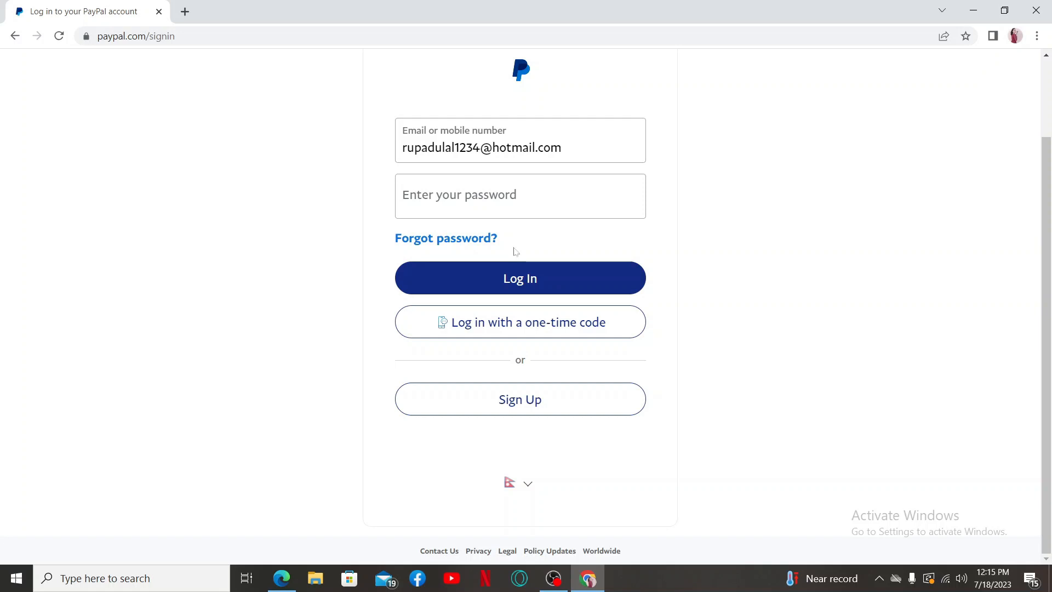
{"action": "mouse_move", "coordinate": [439, 545]}
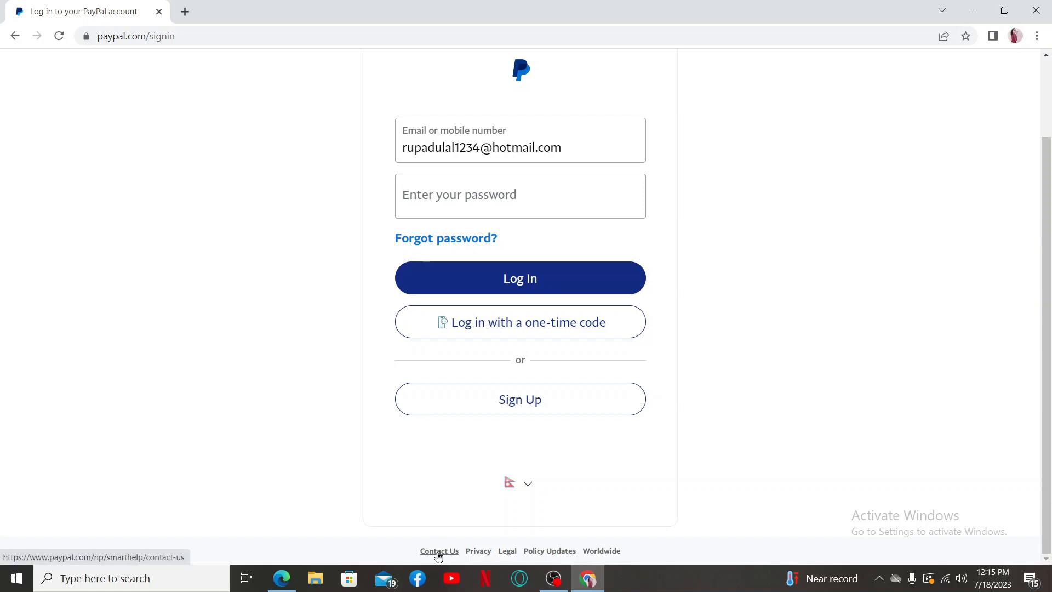
- Open Contact Us from the footer and scroll to the Message us and Call us options
{"action": "left_click", "coordinate": [438, 550]}
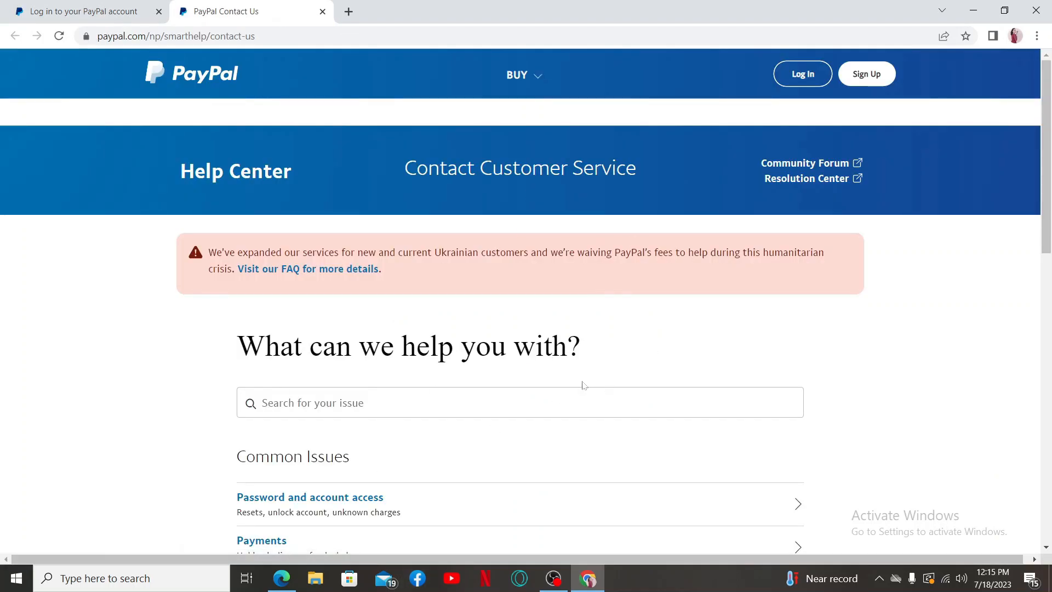
{"action": "scroll", "scroll_direction": "down", "scroll_amount": 3}
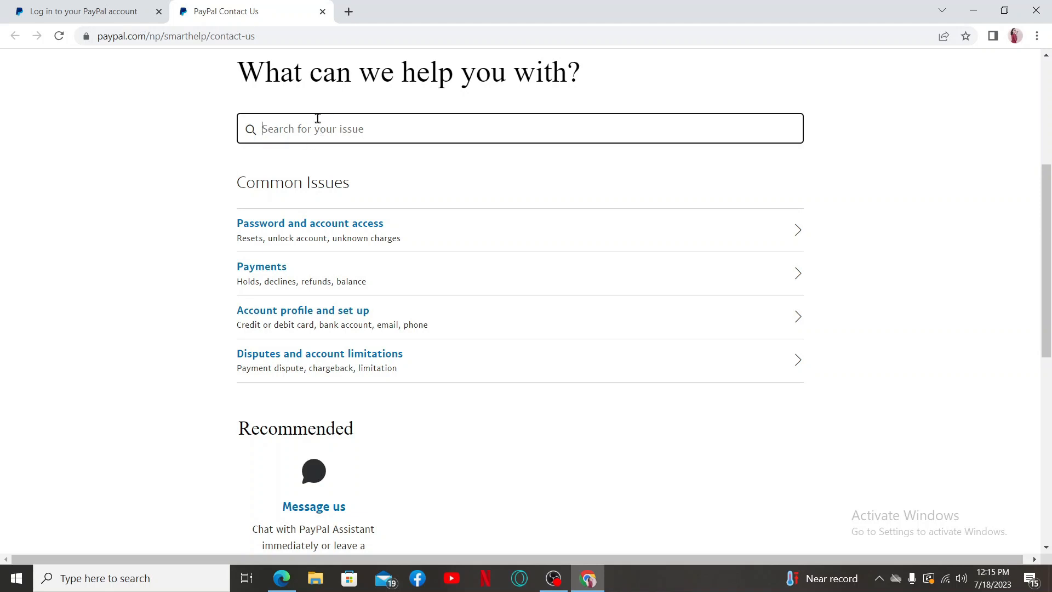
{"action": "scroll", "scroll_direction": "down", "scroll_amount": 3}
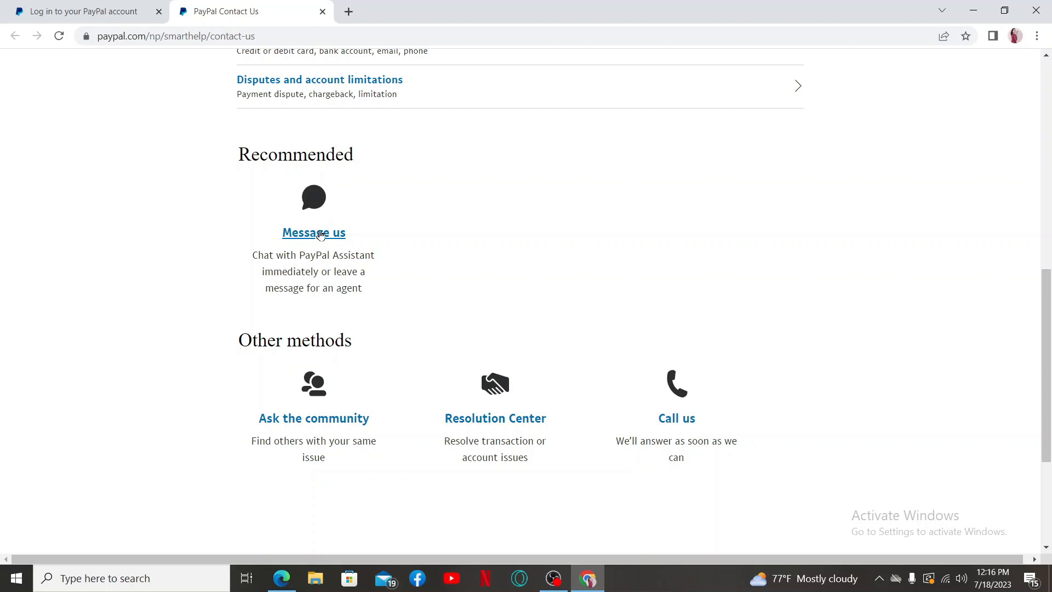
{"action": "mouse_move", "coordinate": [679, 425]}
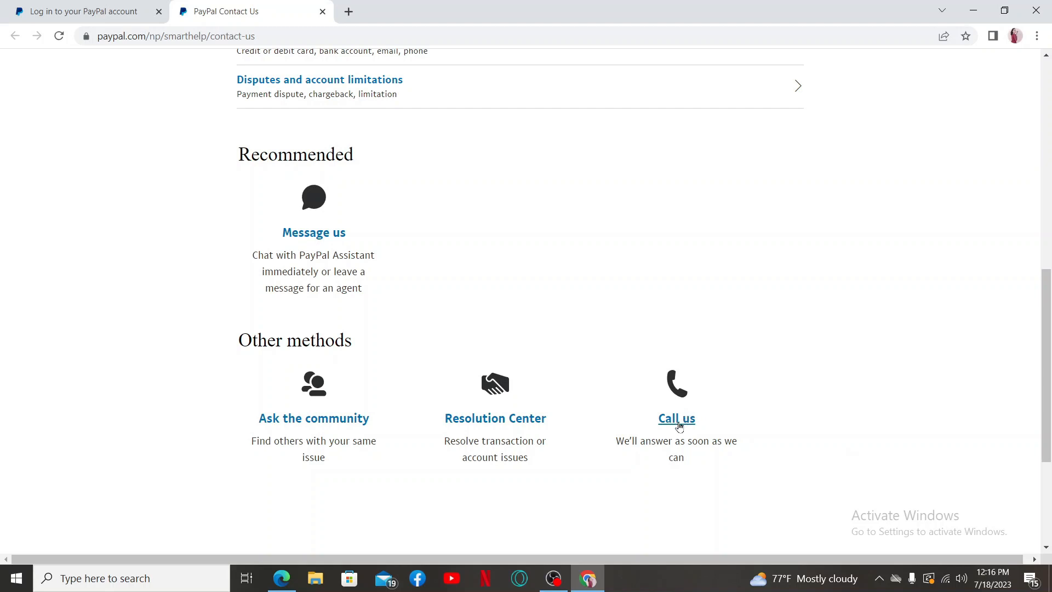
{"action": "mouse_move", "coordinate": [683, 425]}
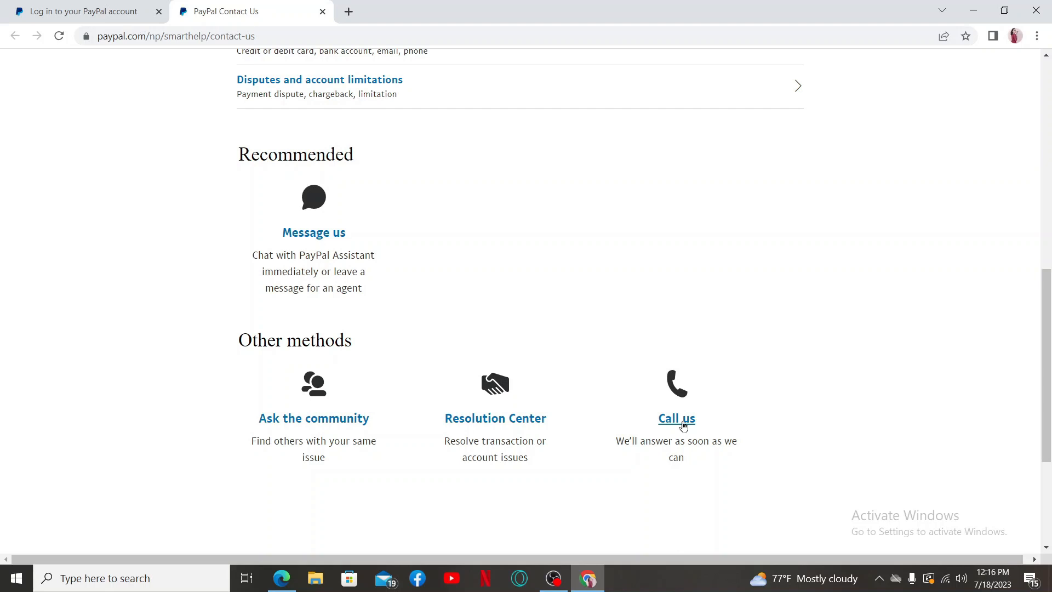
{"action": "mouse_move", "coordinate": [496, 410]}
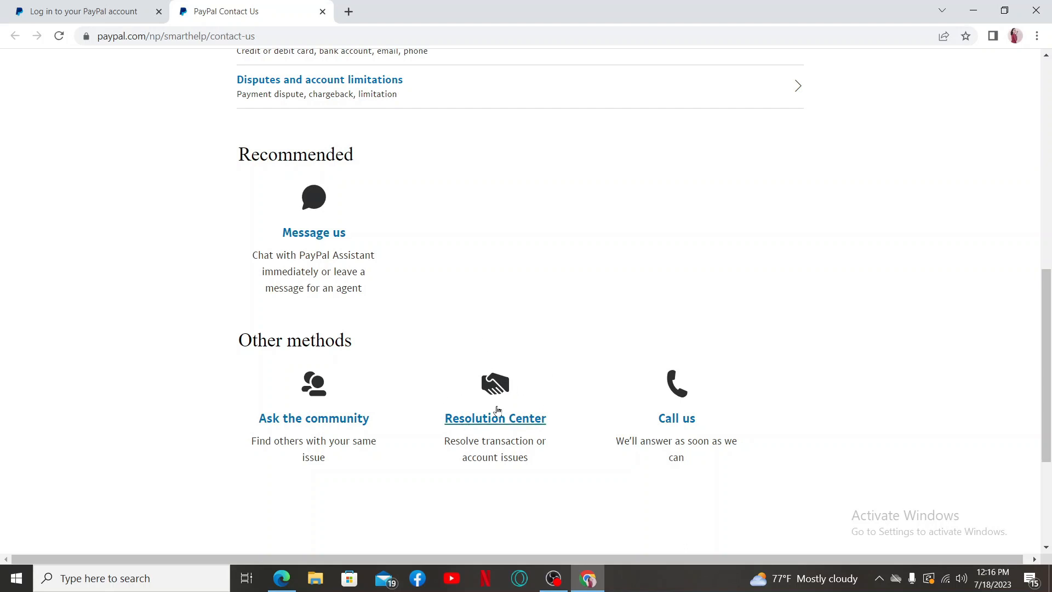
{"action": "mouse_move", "coordinate": [498, 426]}
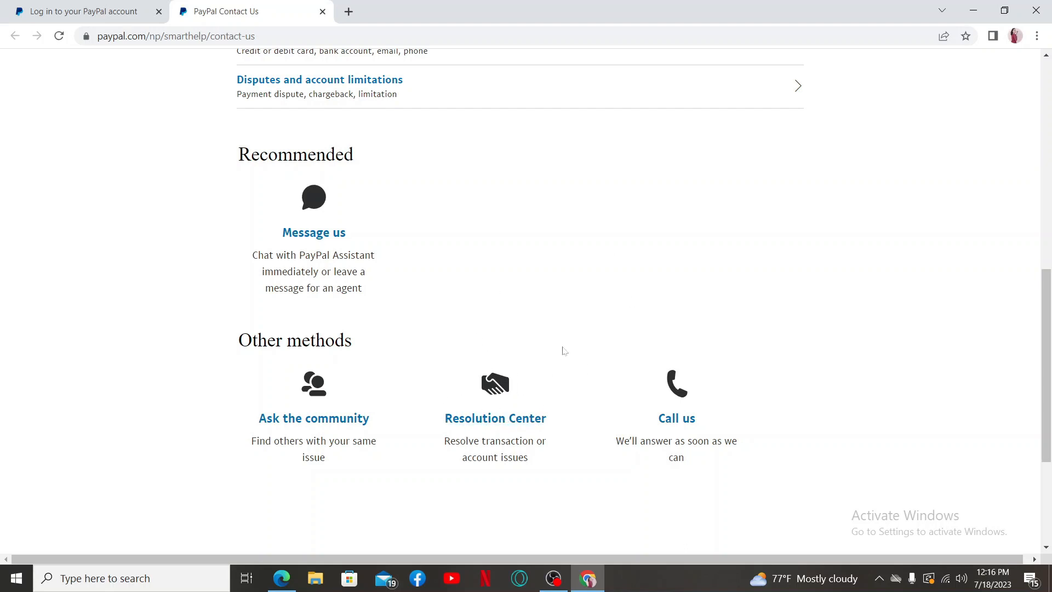
- Leave the Chrome window so the Windows desktop is showing
{"action": "scroll", "scroll_direction": "down", "scroll_amount": 3}
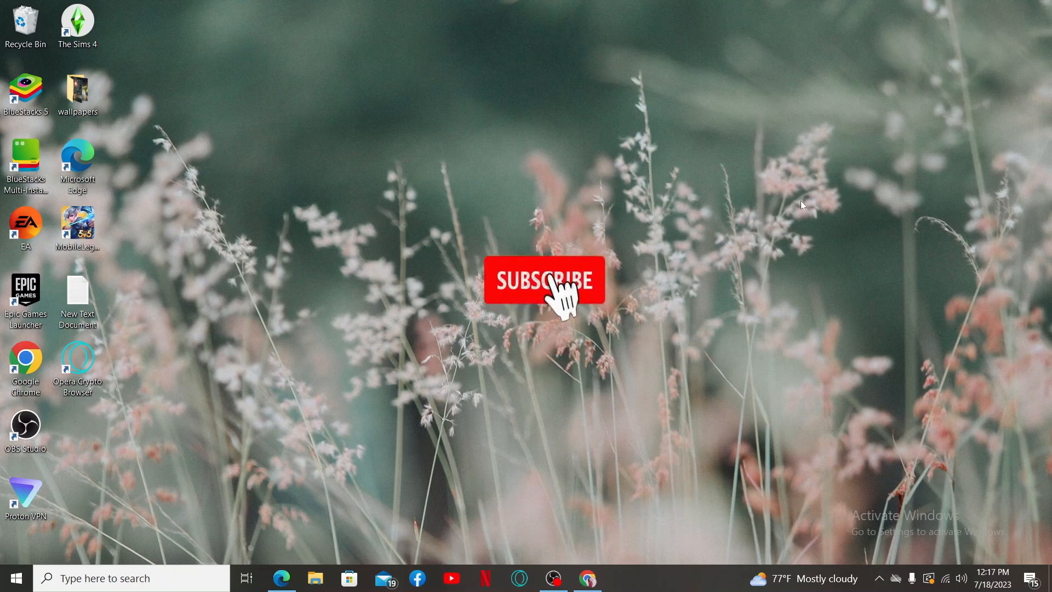
{"action": "left_click", "coordinate": [543, 291]}
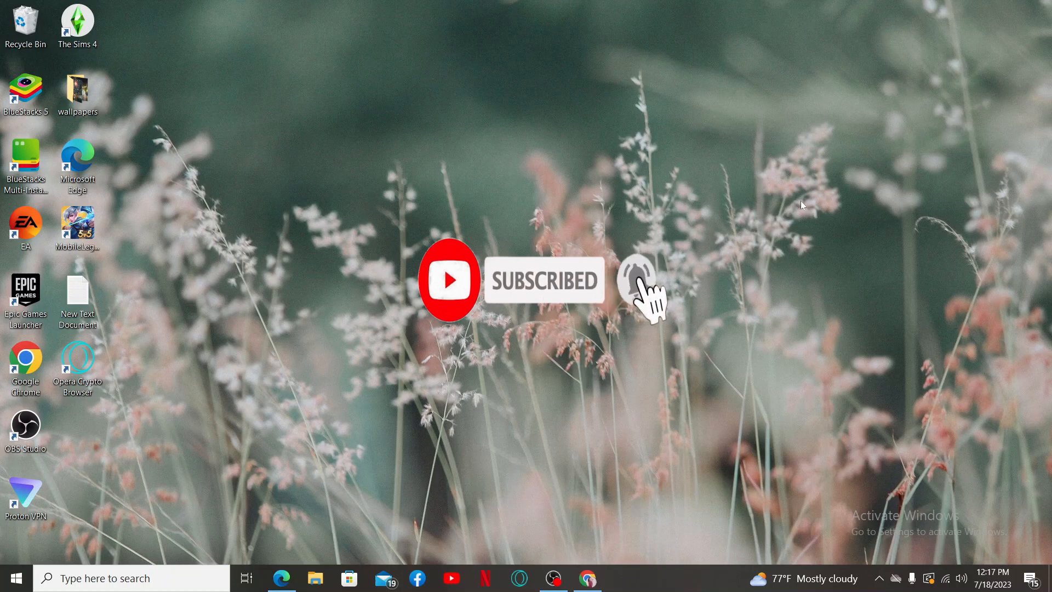